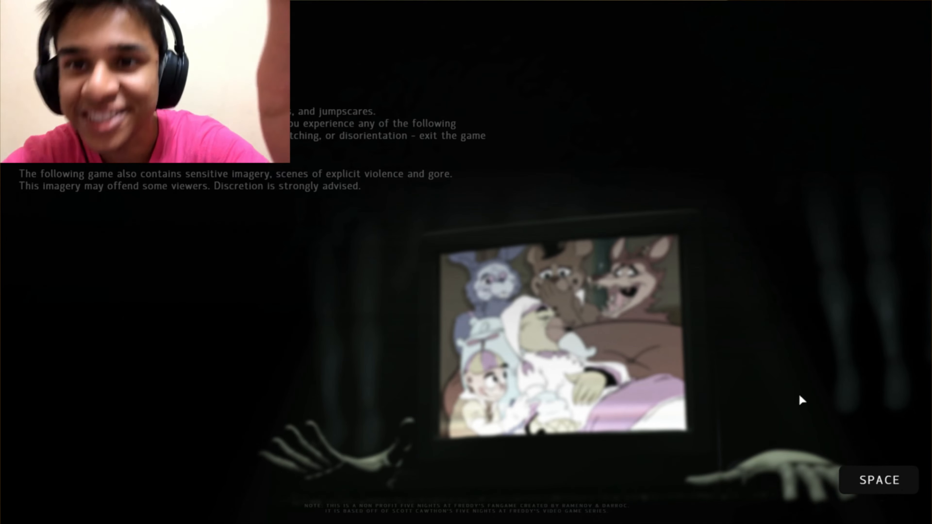
key(space)
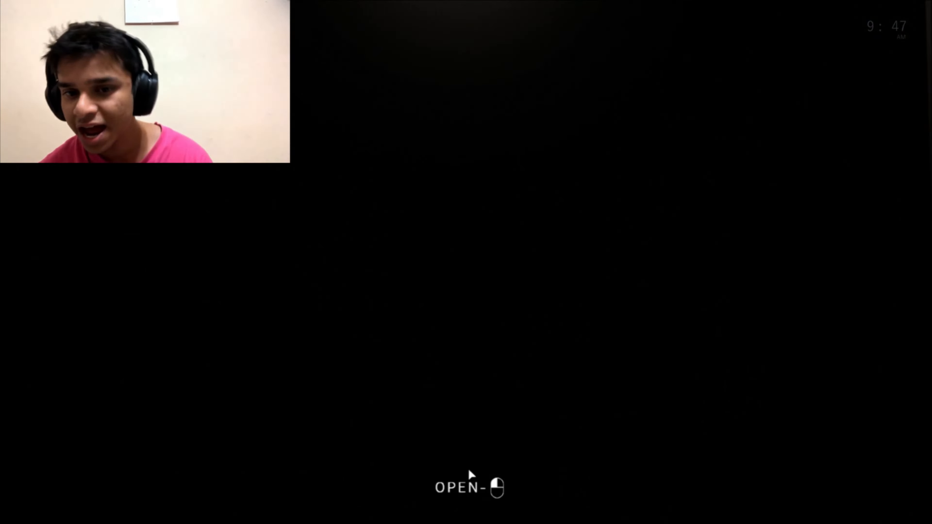
click(469, 487)
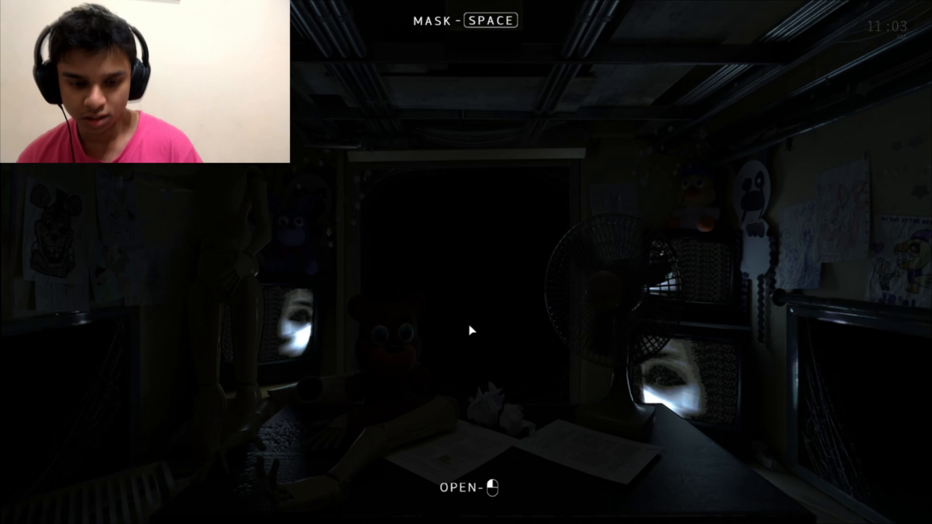
key(space)
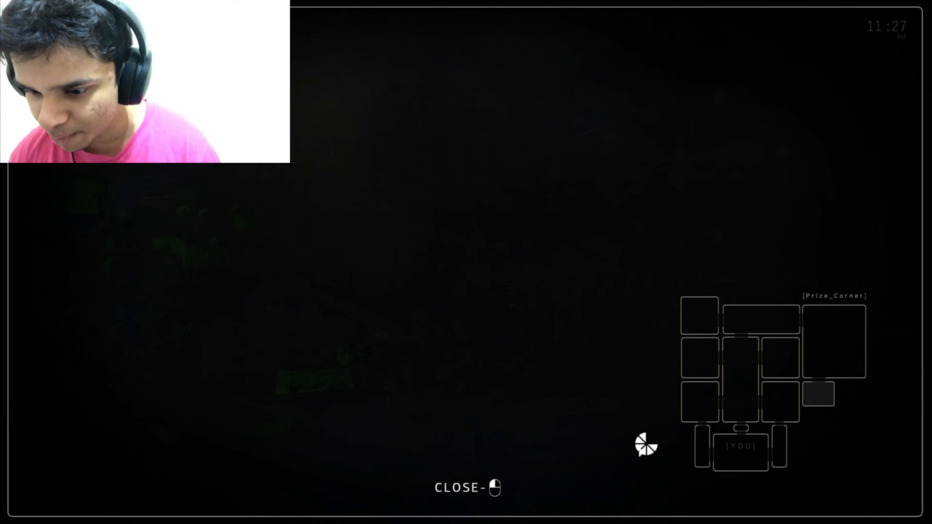
click(468, 487)
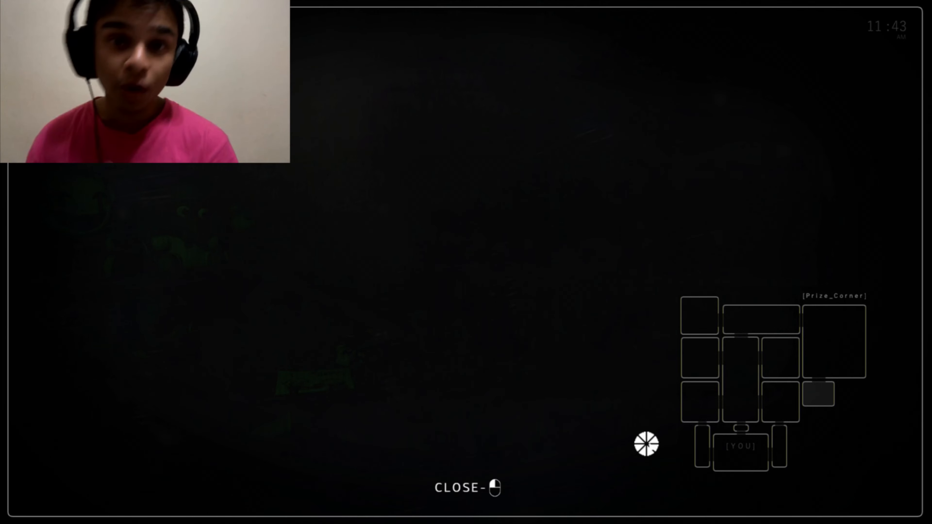
click(468, 487)
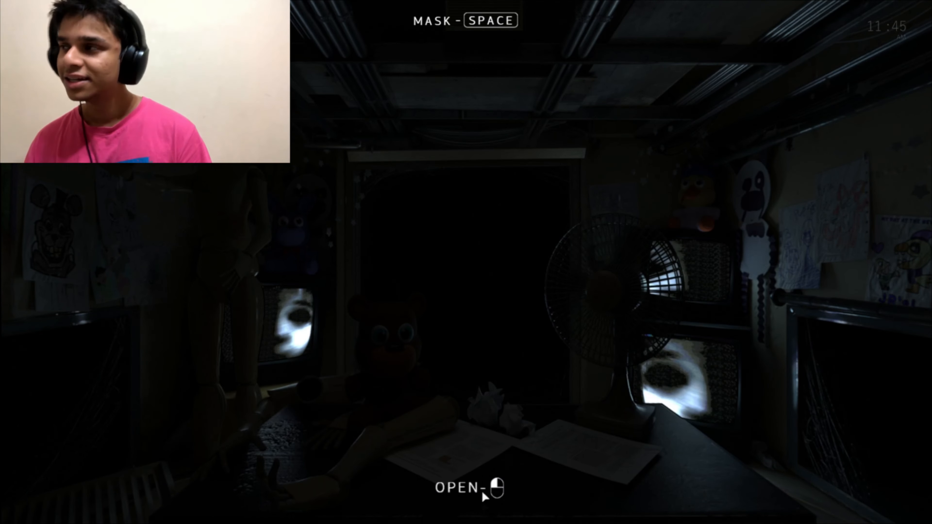
click(496, 488)
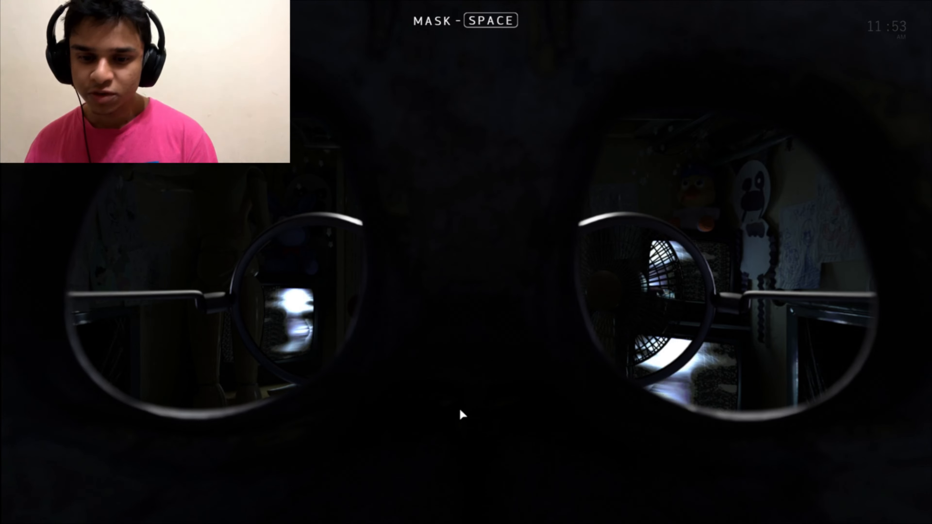
key(space)
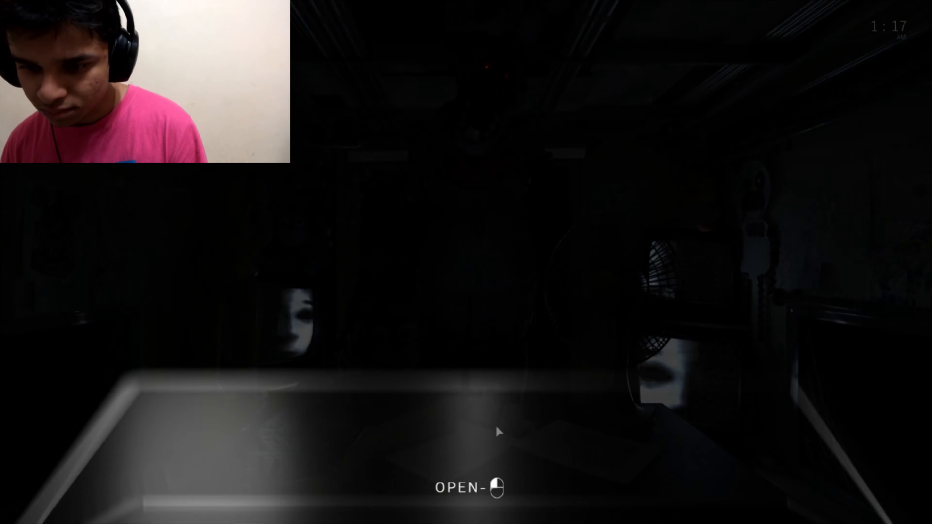
key(space)
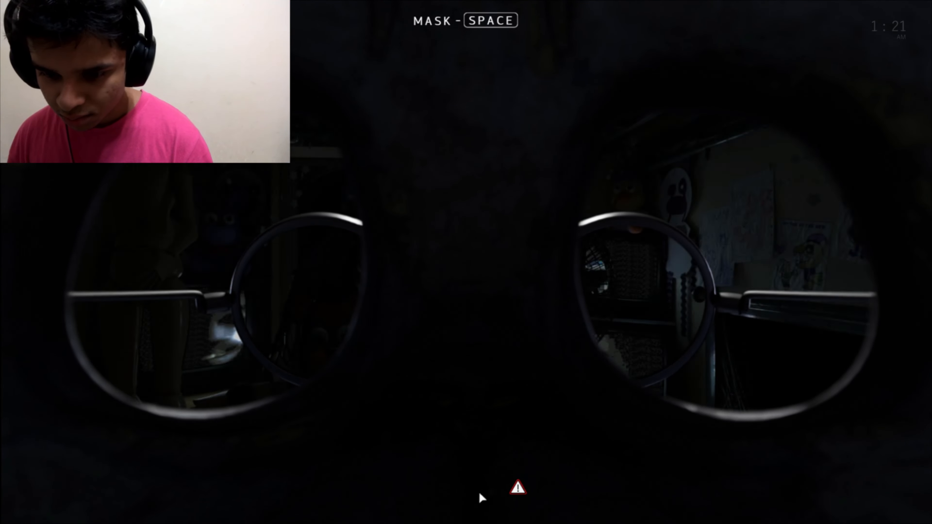
key(space)
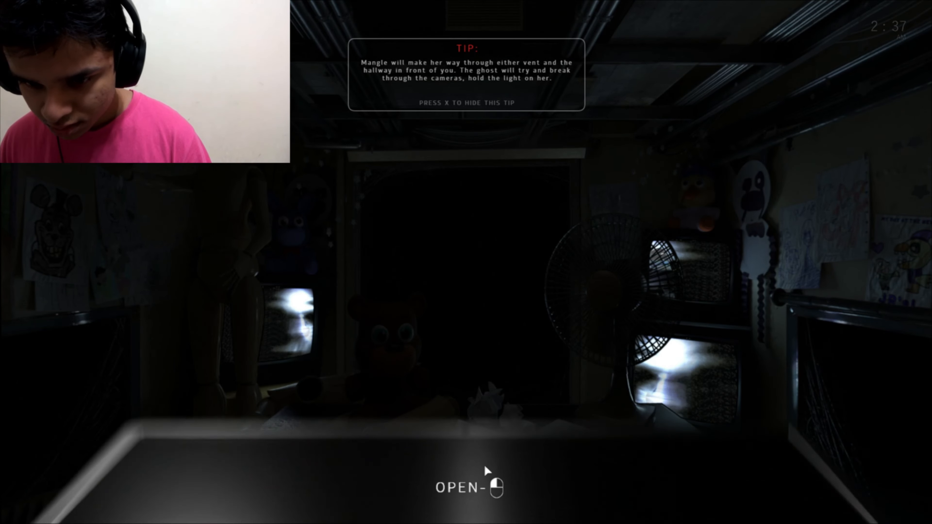
click(468, 487)
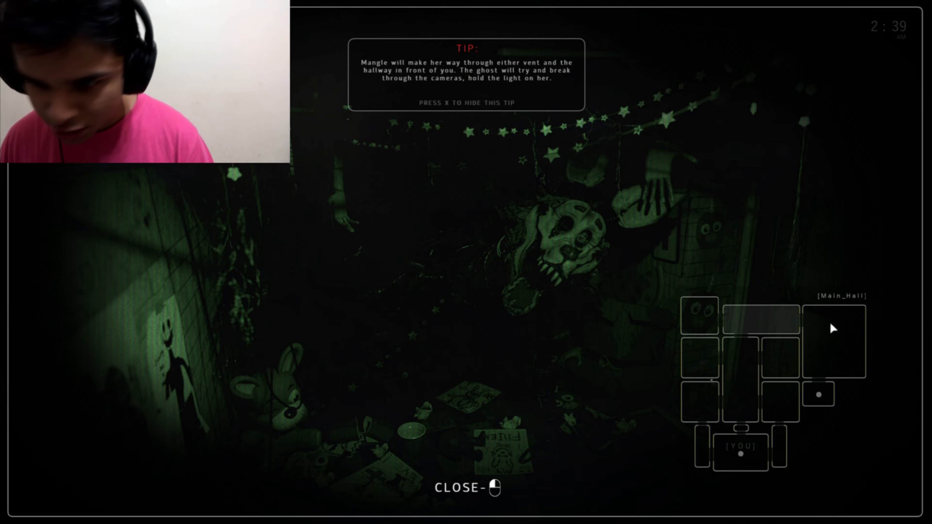
click(780, 360)
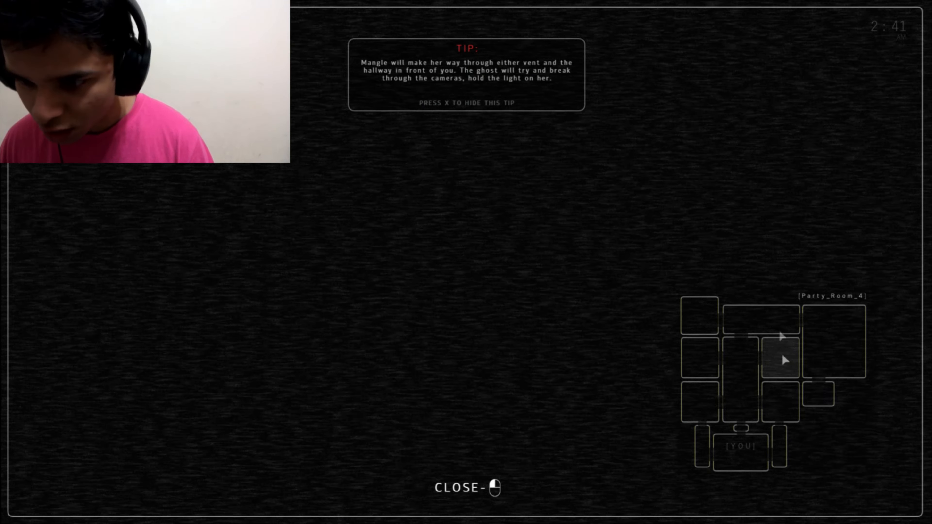
click(760, 318)
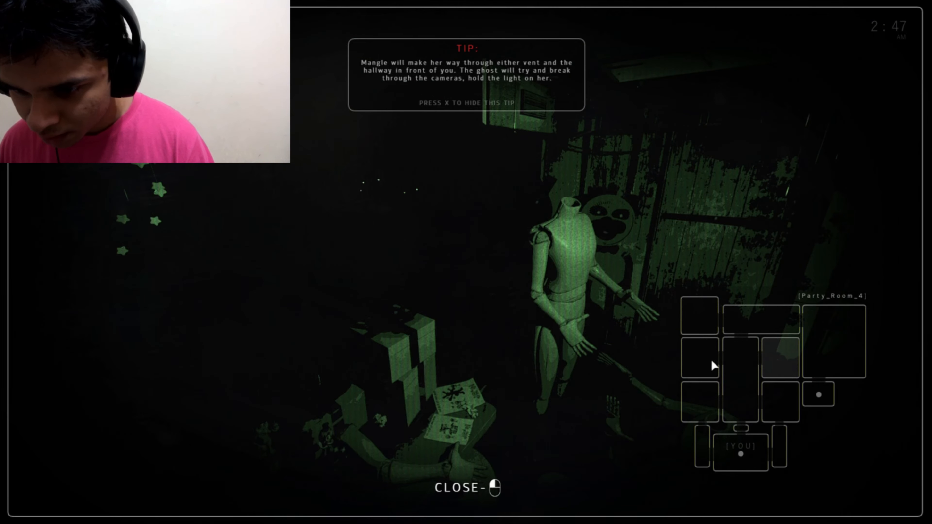
click(699, 402)
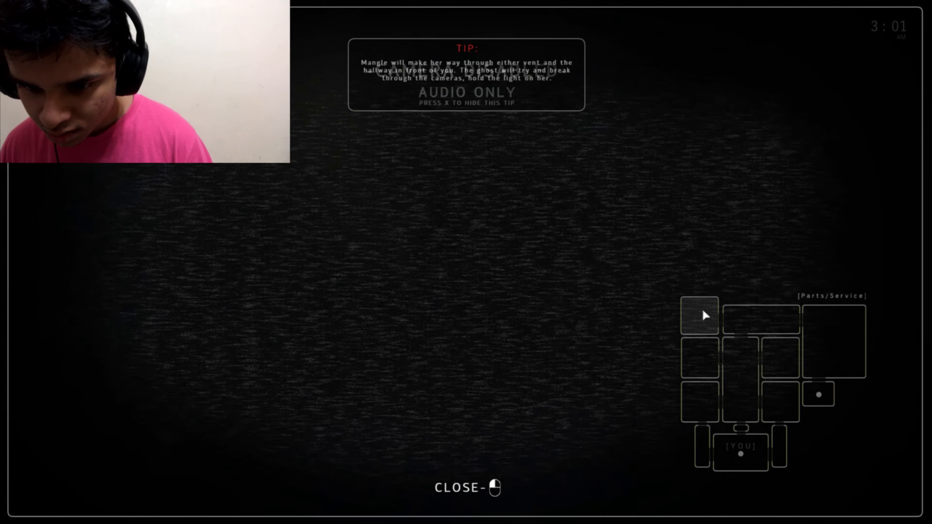
click(760, 319)
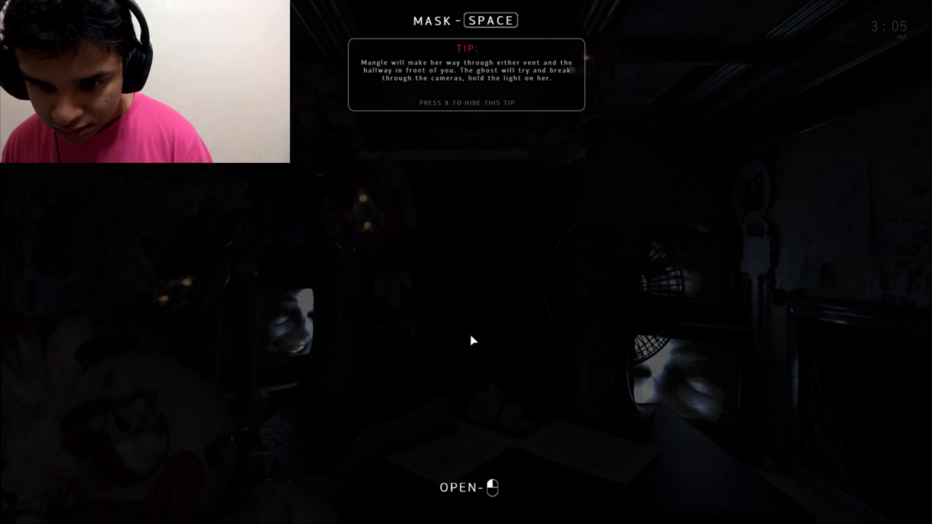
click(469, 487)
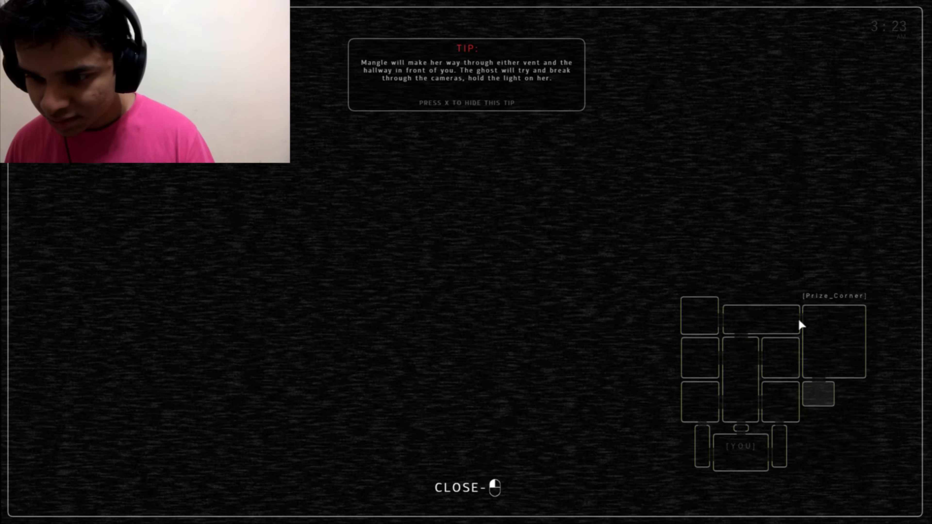
click(468, 487)
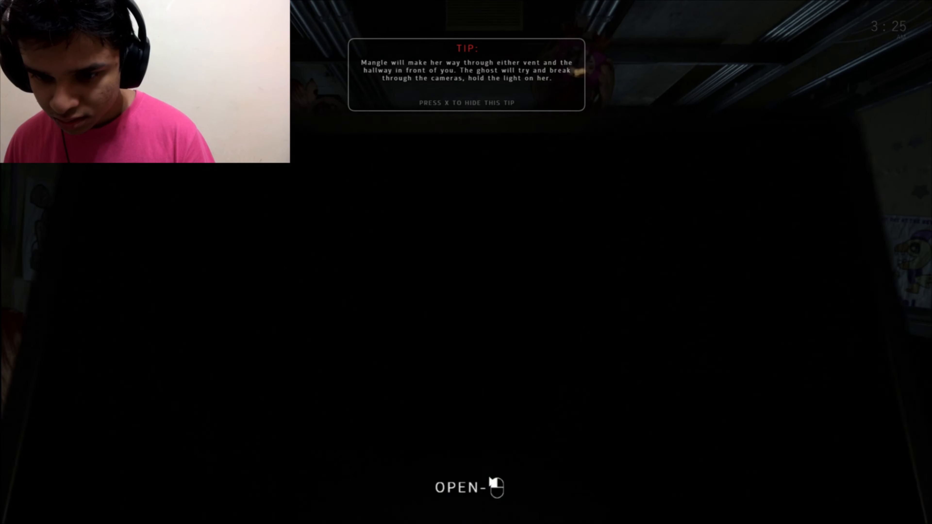
click(469, 487)
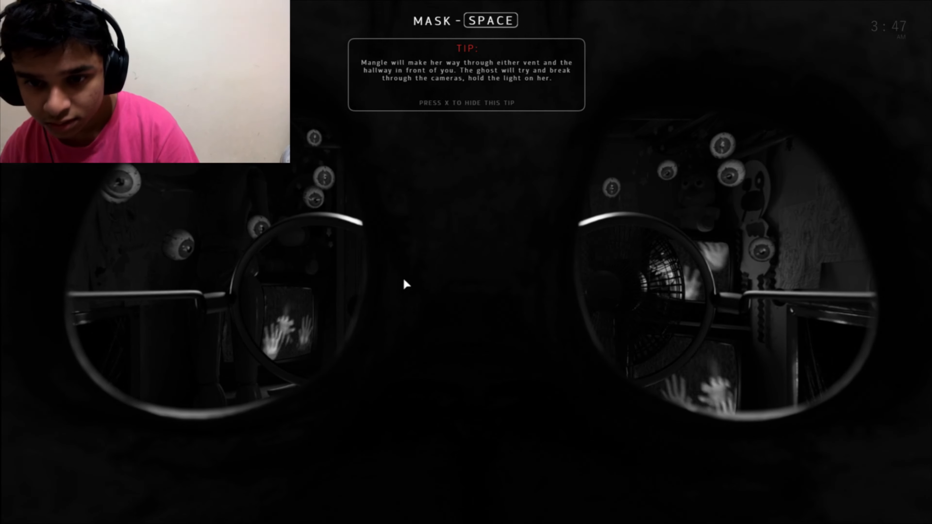
key(space)
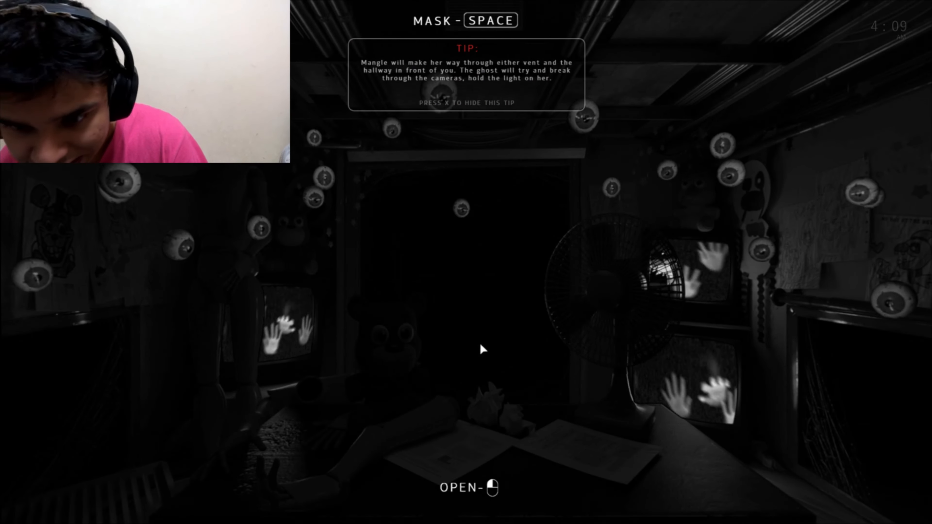
click(468, 487)
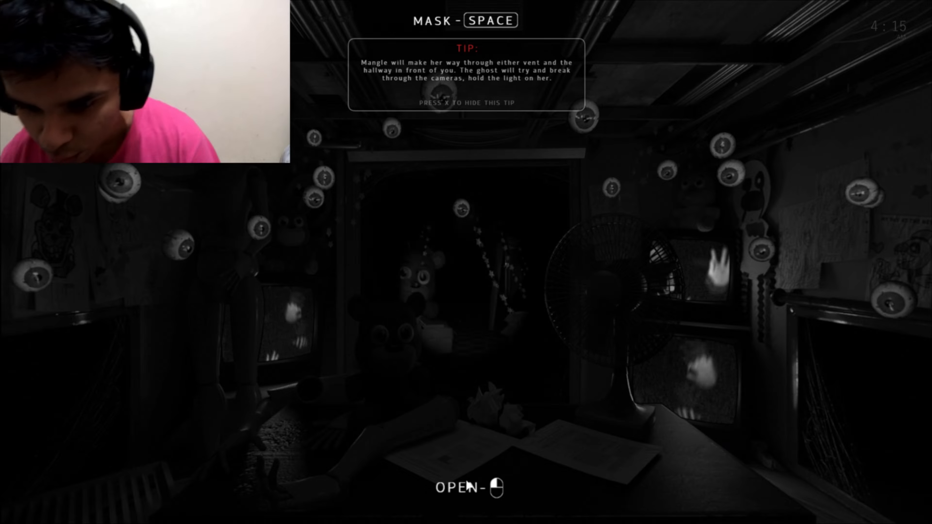
click(467, 487)
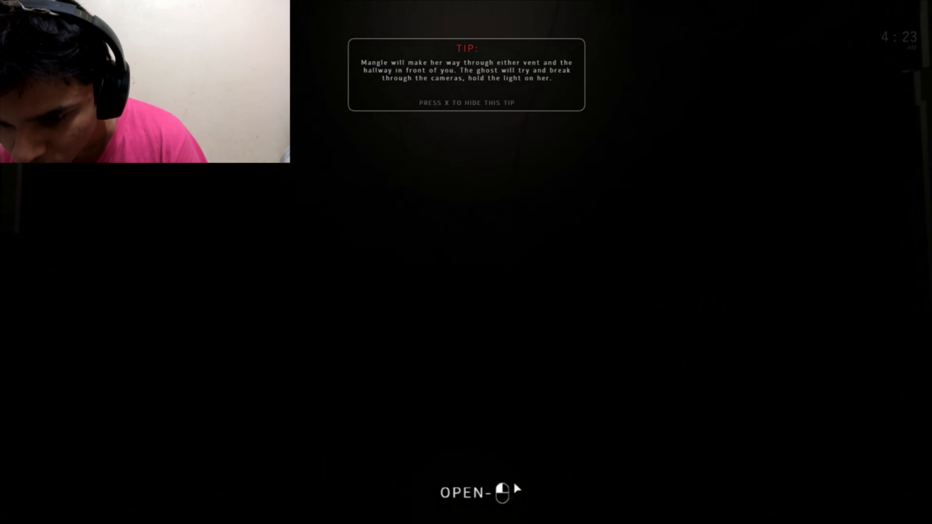
click(480, 492)
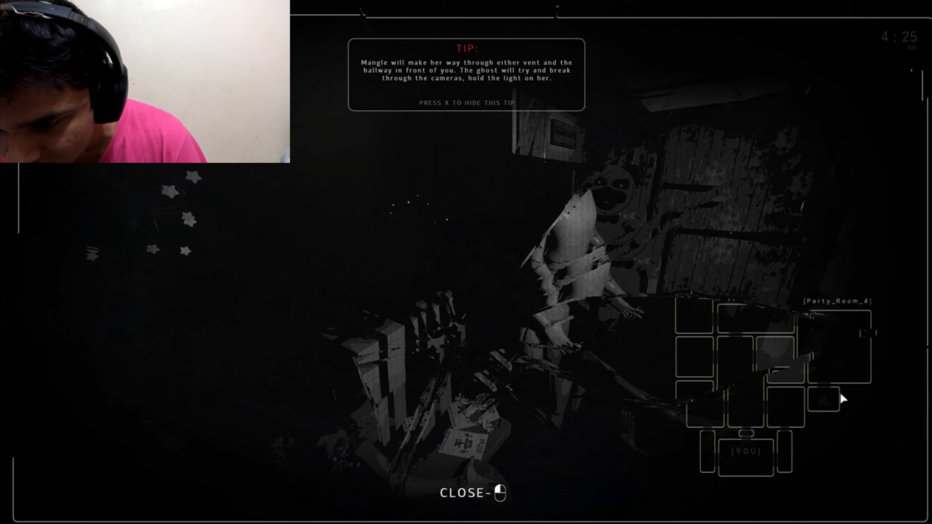
click(823, 398)
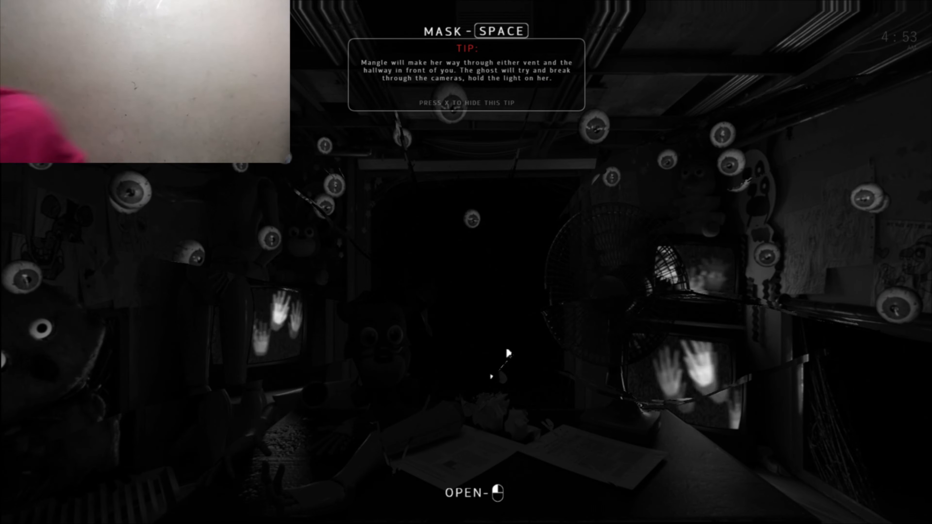
key(space)
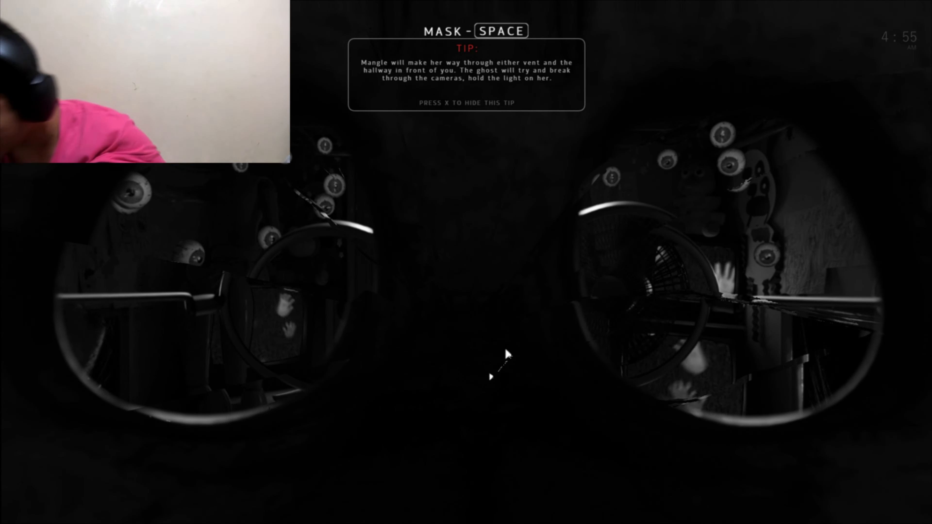